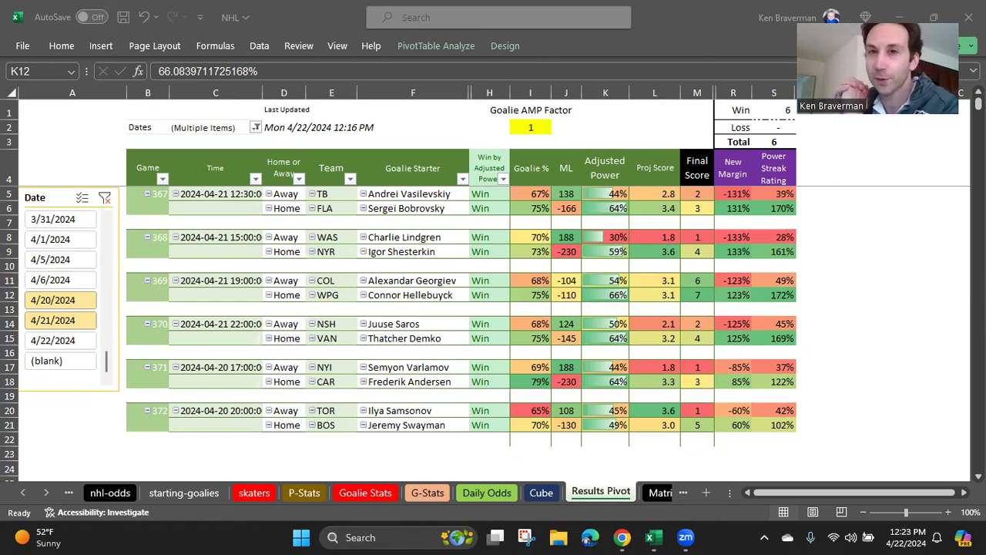
mouse_move(605, 182)
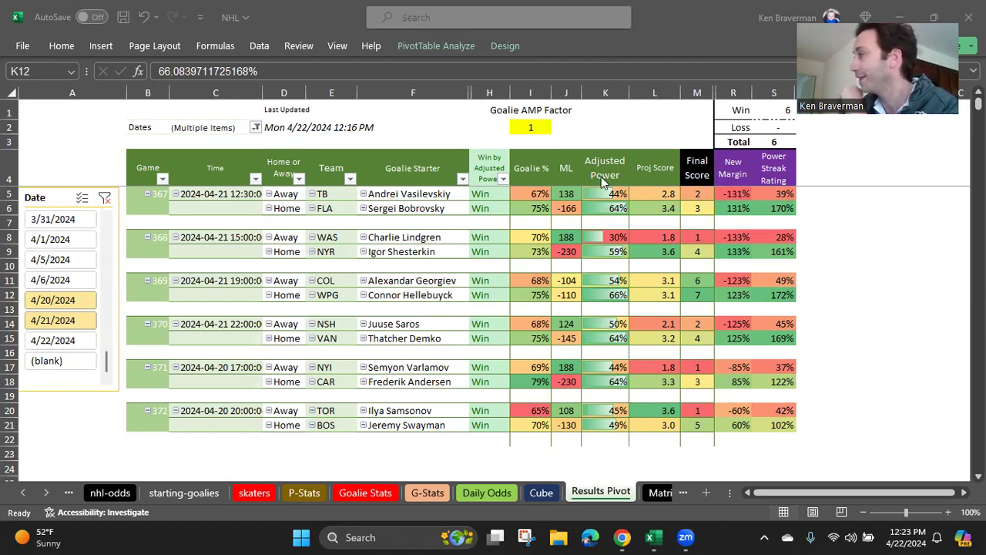
- Filter the Results Pivot Date slicer to 4/22/2024 only
left_click(653, 367)
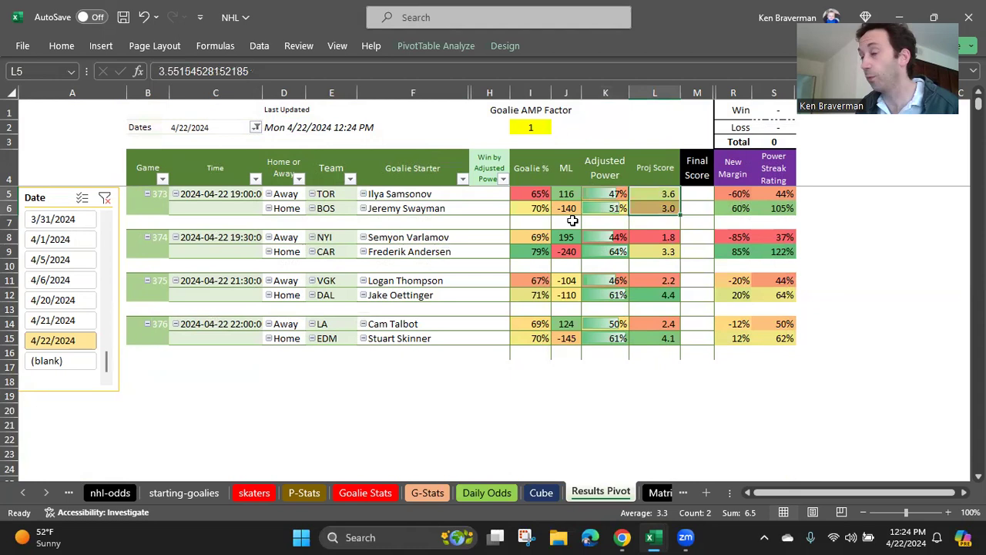
left_click(530, 251)
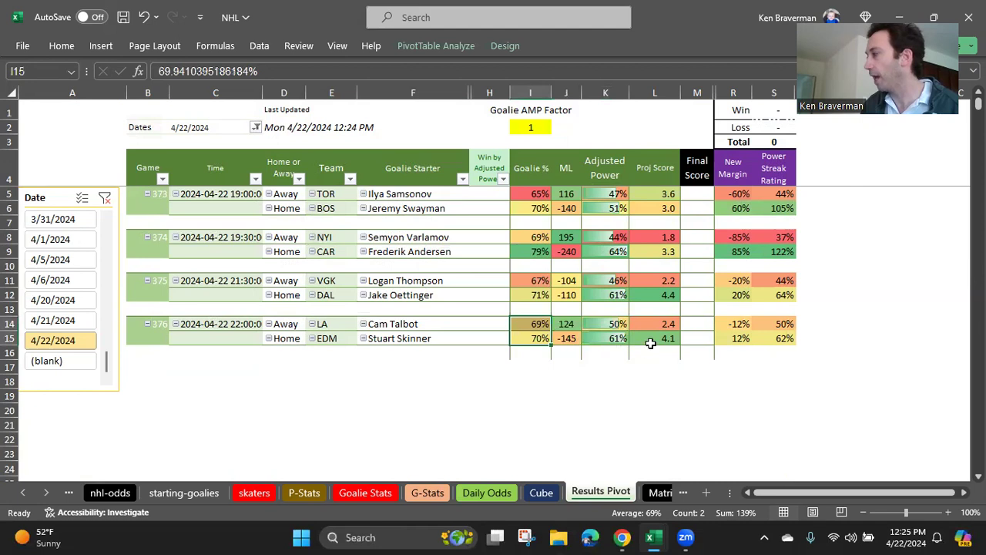
left_click(566, 294)
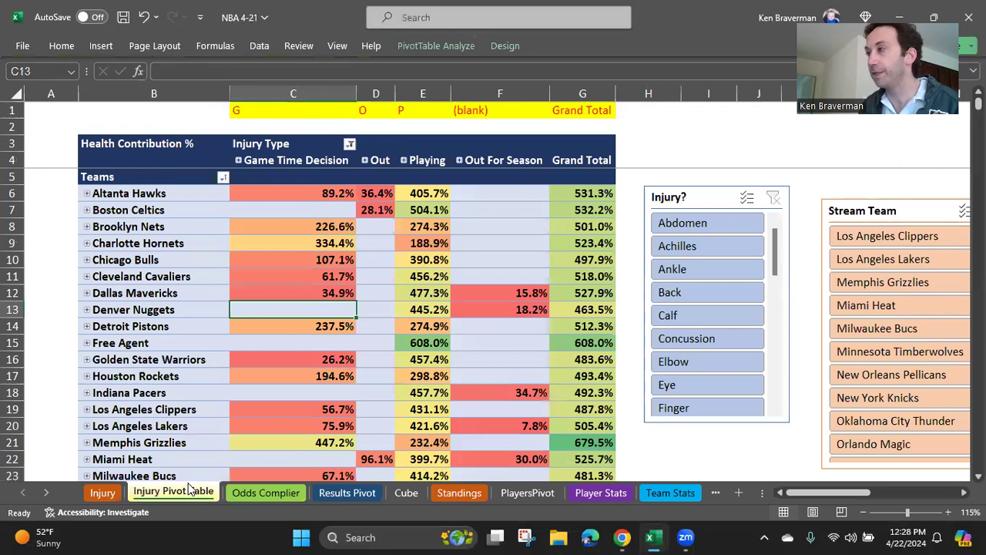
- Switch to the Odds Complier sheet with the NBA games and odds
left_click(265, 493)
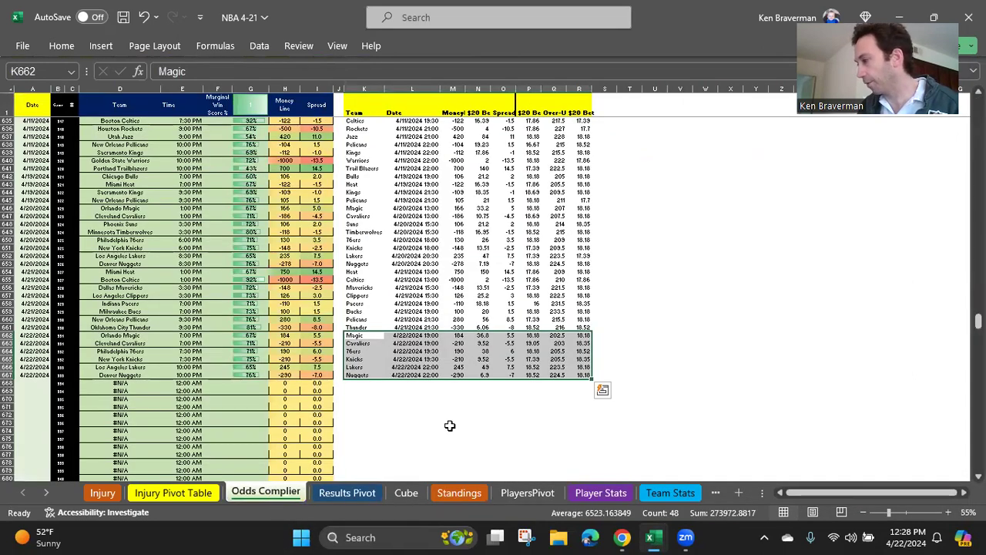
left_click(349, 493)
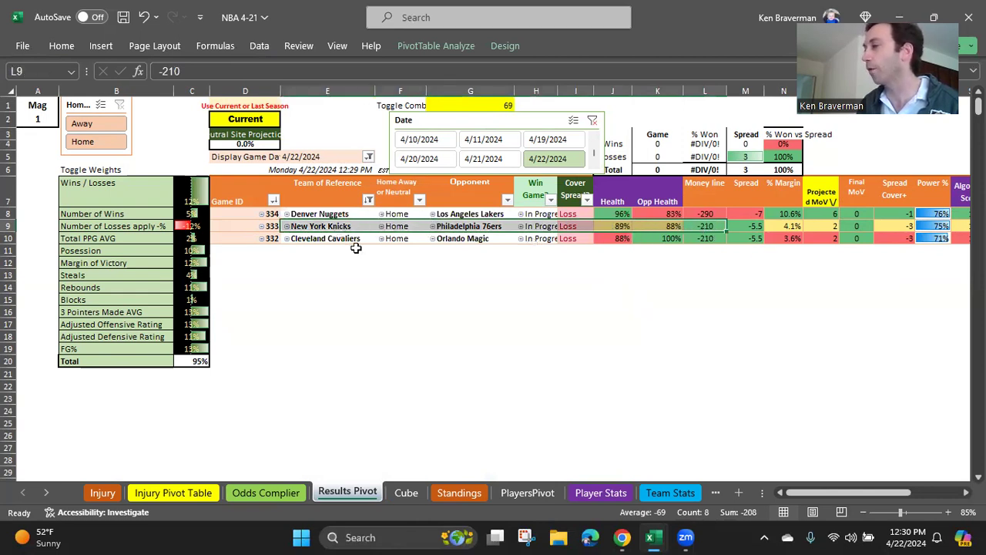
left_click(172, 494)
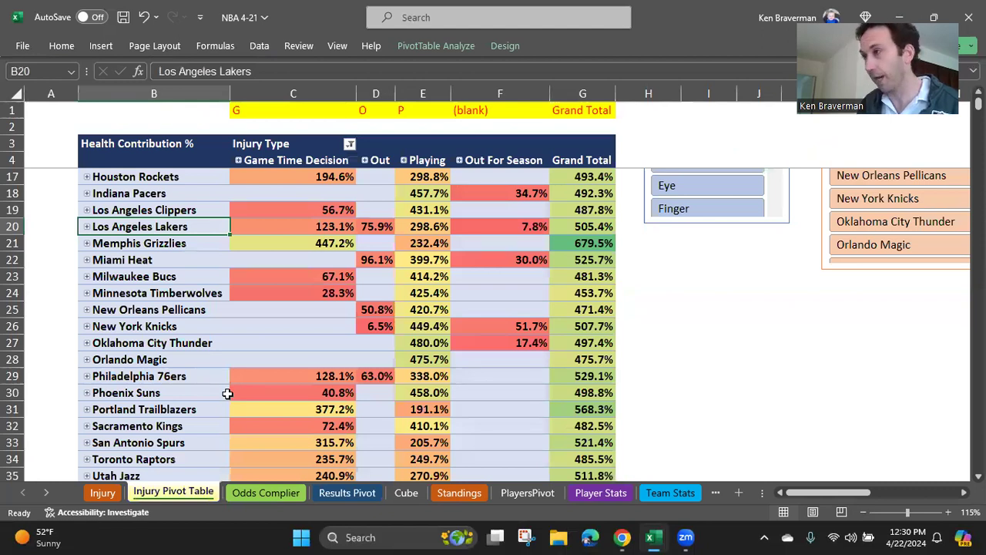
left_click(347, 494)
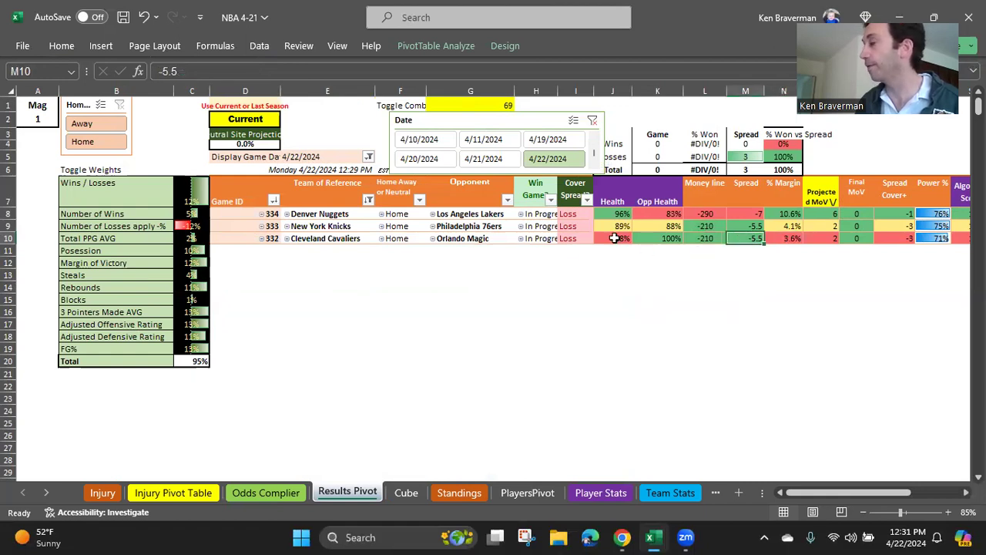
mouse_move(587, 258)
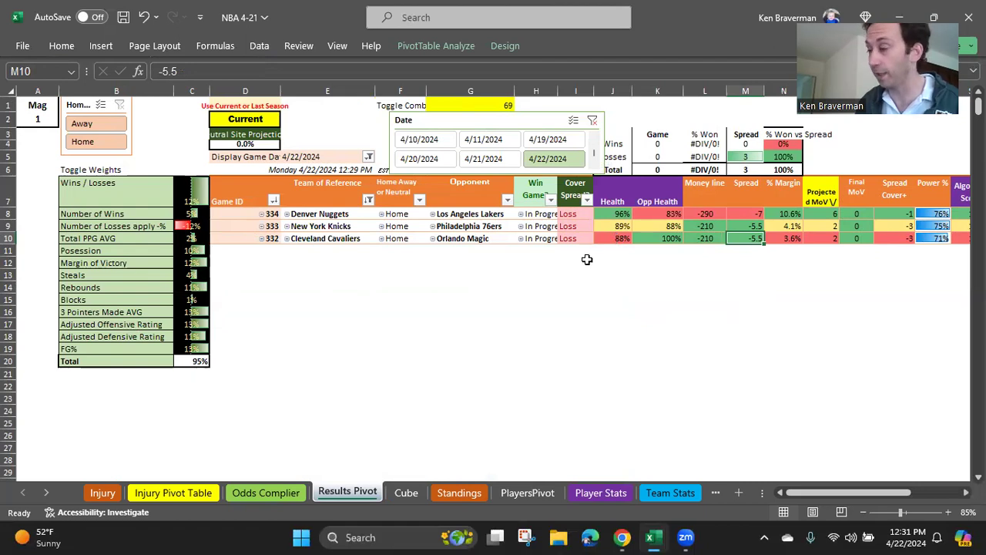
left_click(462, 237)
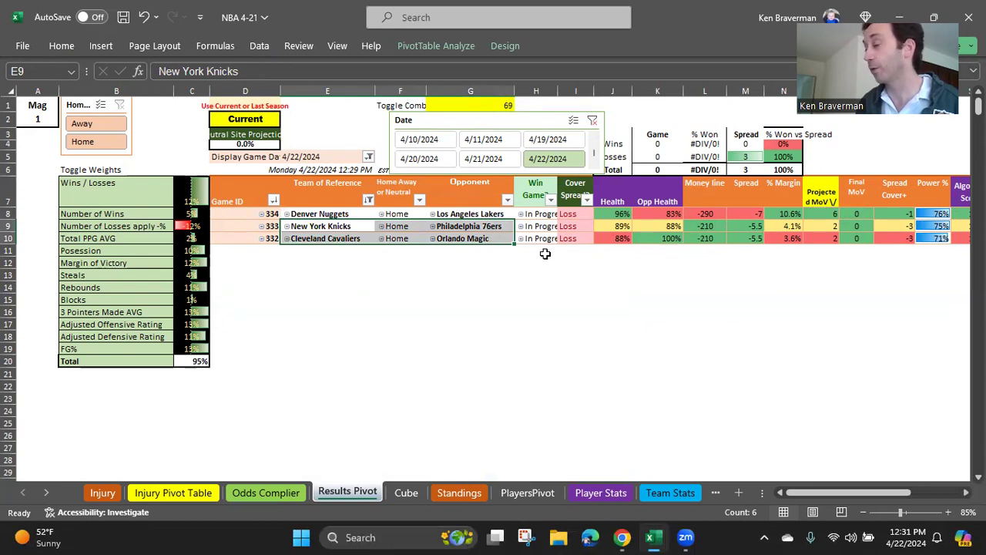
left_click(327, 237)
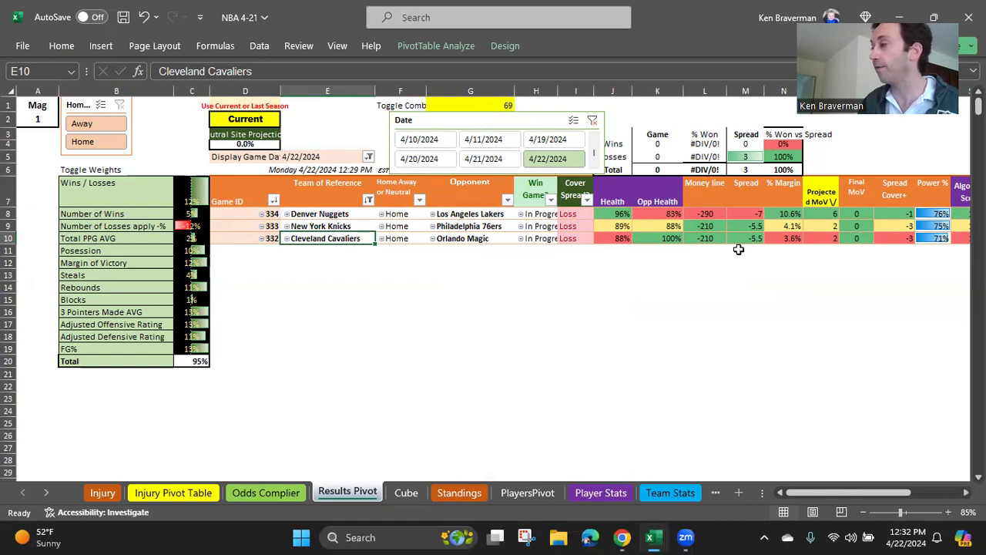
mouse_move(641, 268)
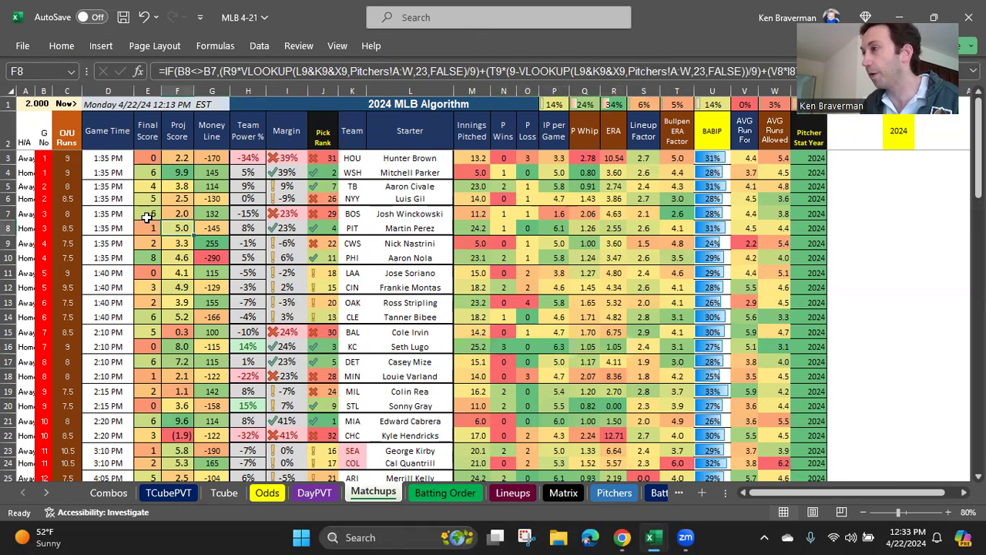
- Switch to the MLB workbook's sheet showing the 4/21/2024 game results
left_click(315, 493)
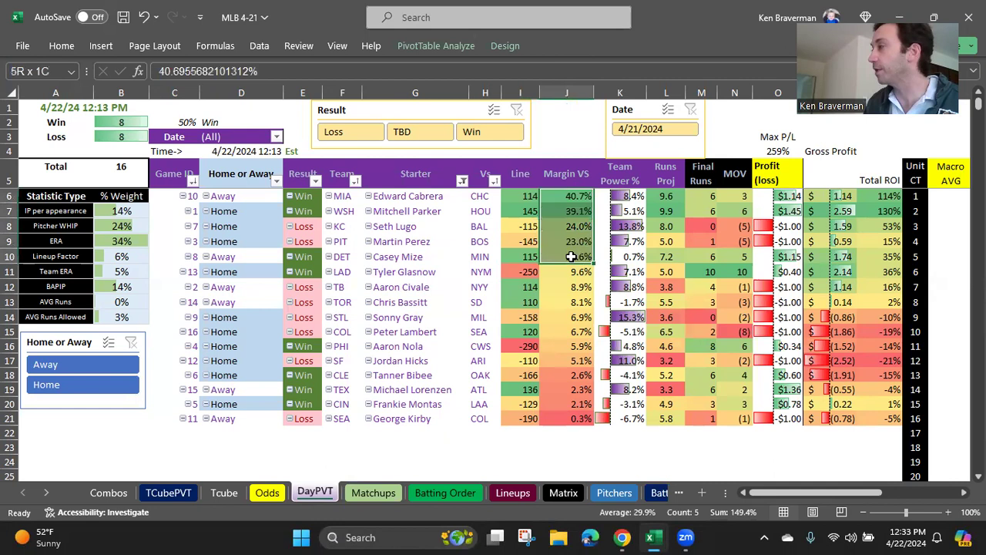
- Switch to the pivot sheet listing 4/21/2024 winning combos and margins
left_click(168, 493)
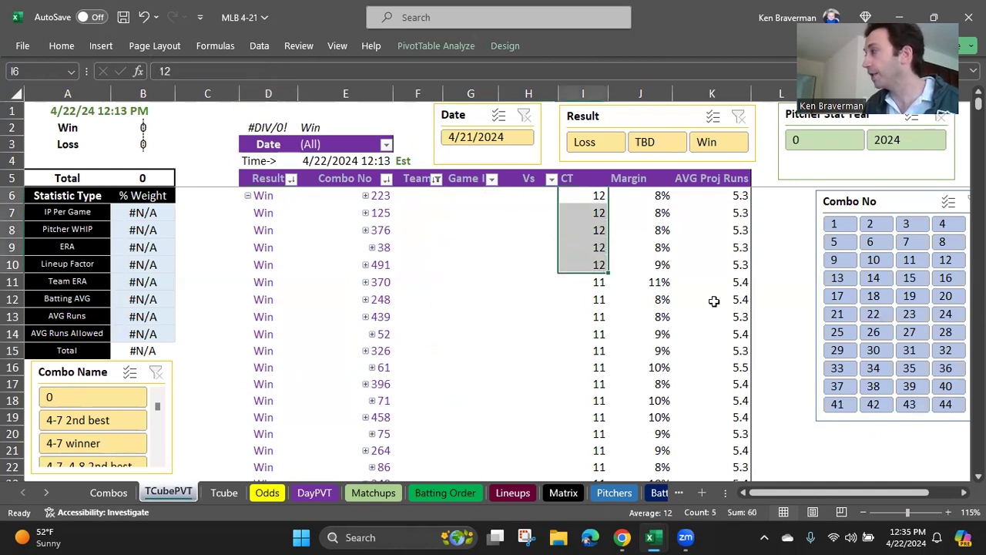
- Switch to the Matchups sheet with the 2024 MLB algorithm for 4/22/2024
left_click(373, 493)
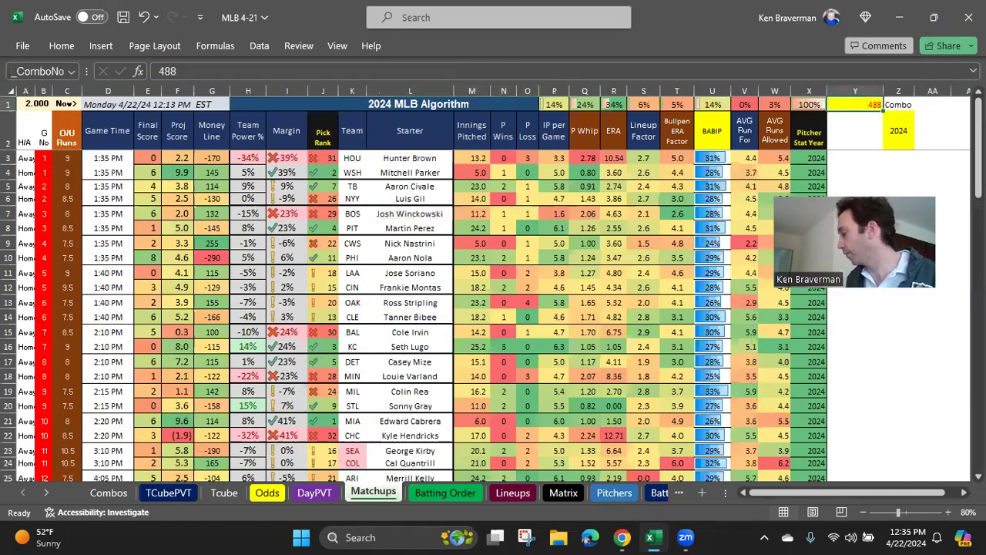
- Switch to the DayPVT sheet showing 12 wins, 4 losses, 75% win rate
left_click(314, 493)
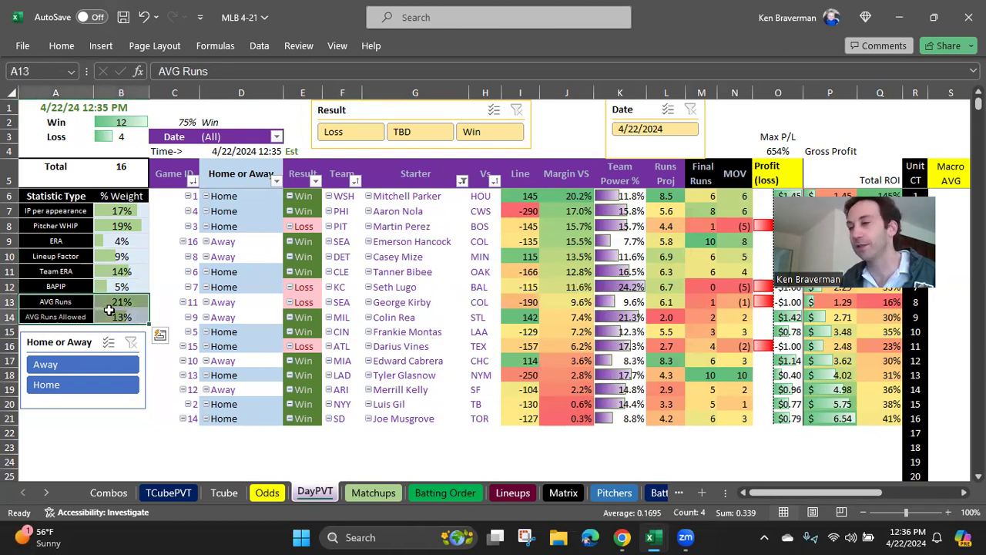
- Return to the Matchups sheet to check recalculated margins and pick ranks
left_click(373, 493)
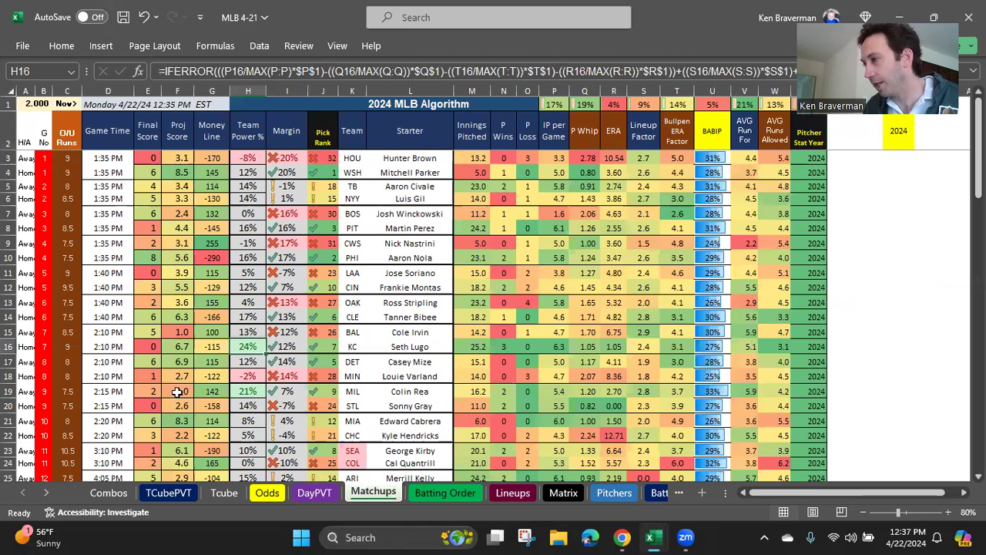
- Return to the DayPVT sheet showing the 12-4 record and profit
left_click(314, 494)
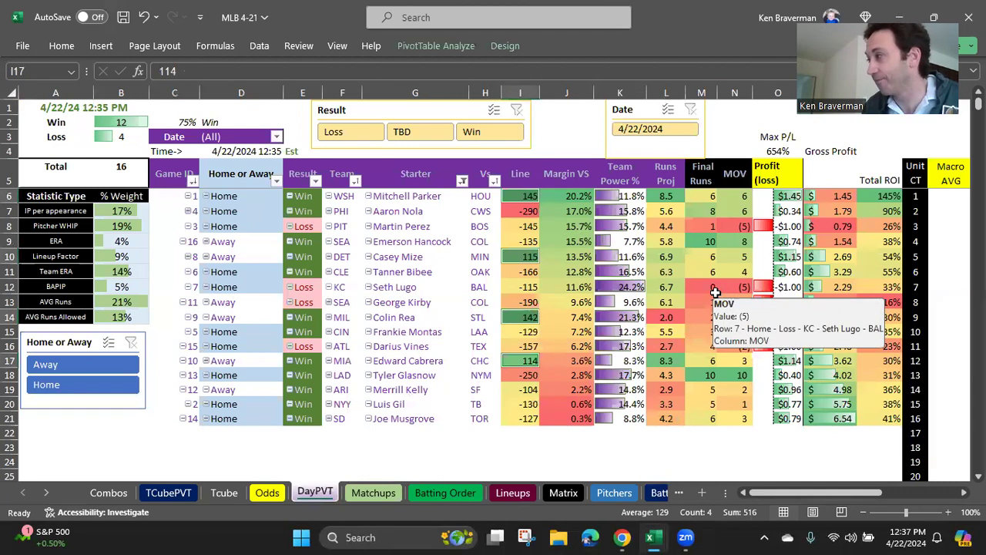